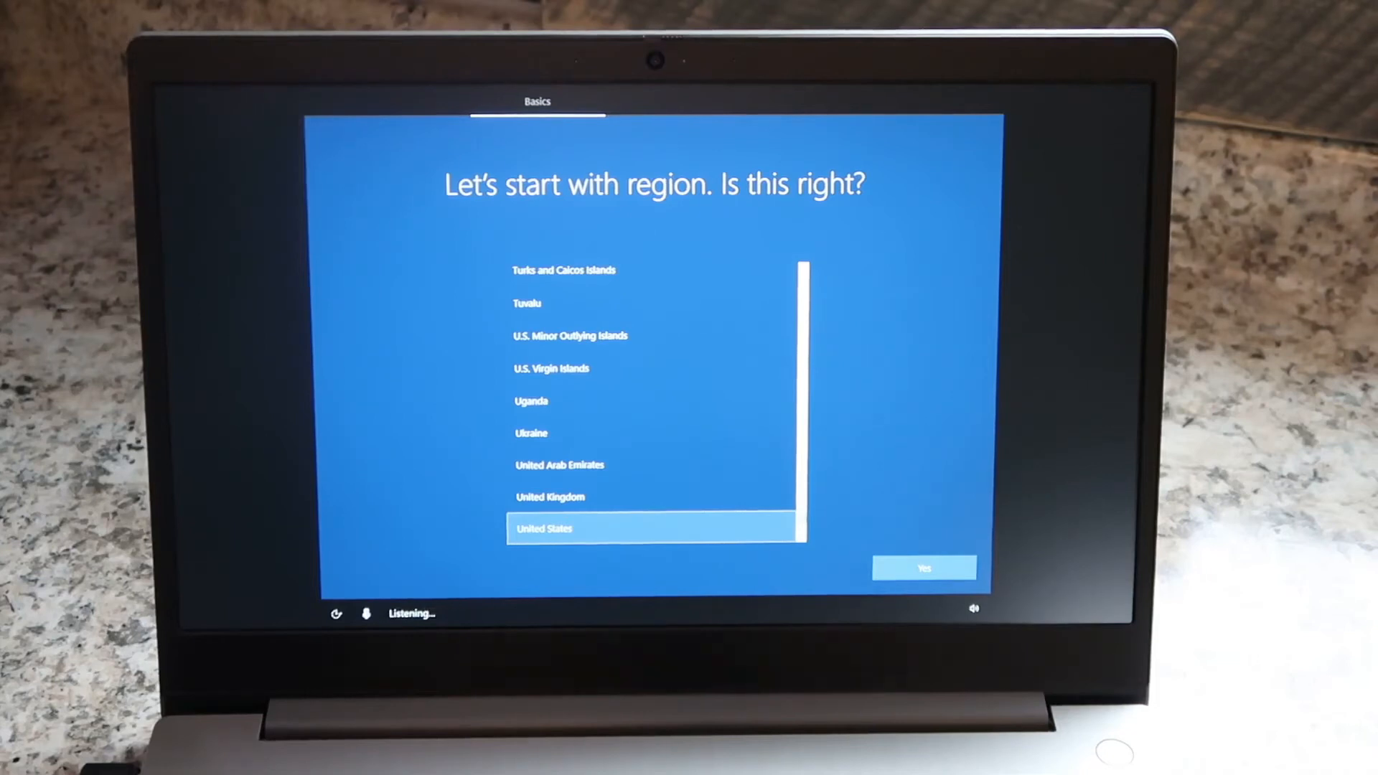
Confirm United States region and US keyboard, skipping a second layout
{"action": "left_click", "coordinate": [924, 568]}
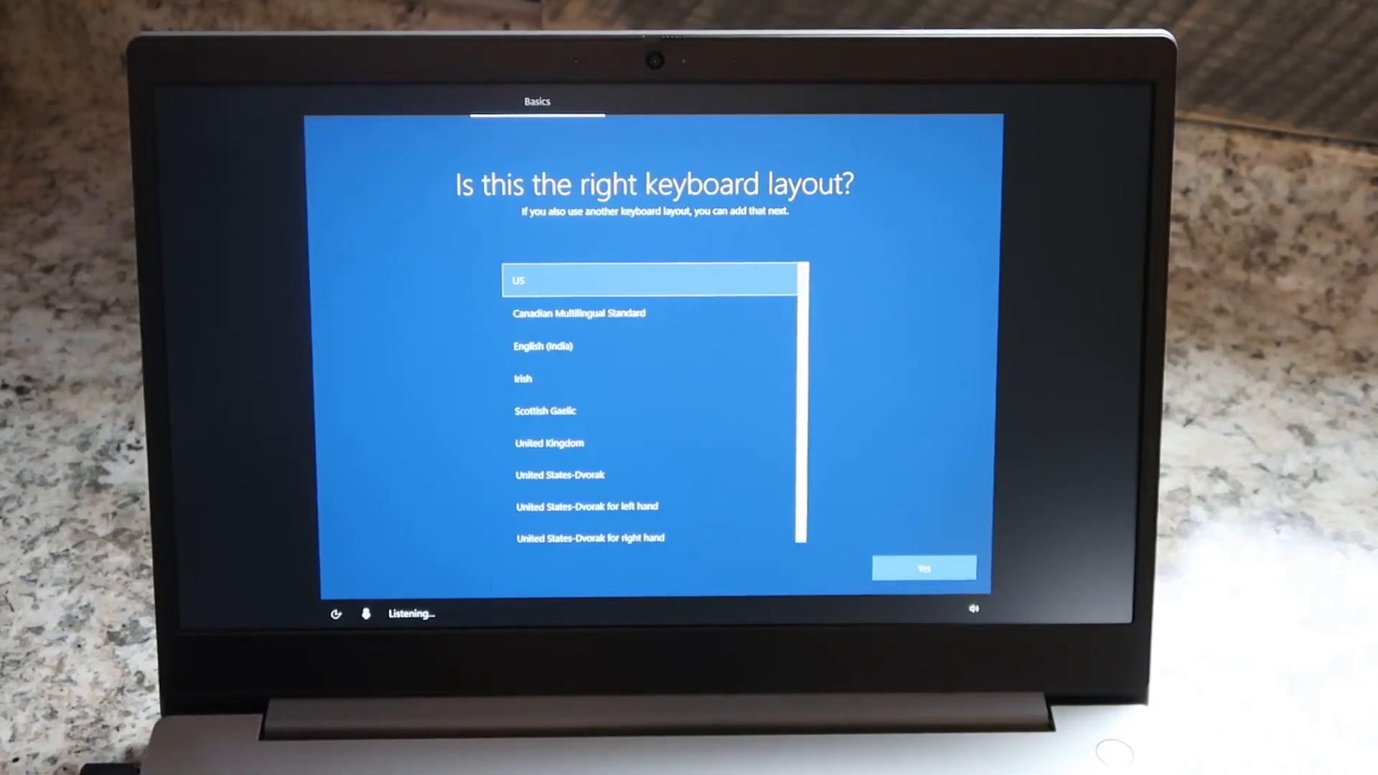
{"action": "left_click", "coordinate": [923, 567]}
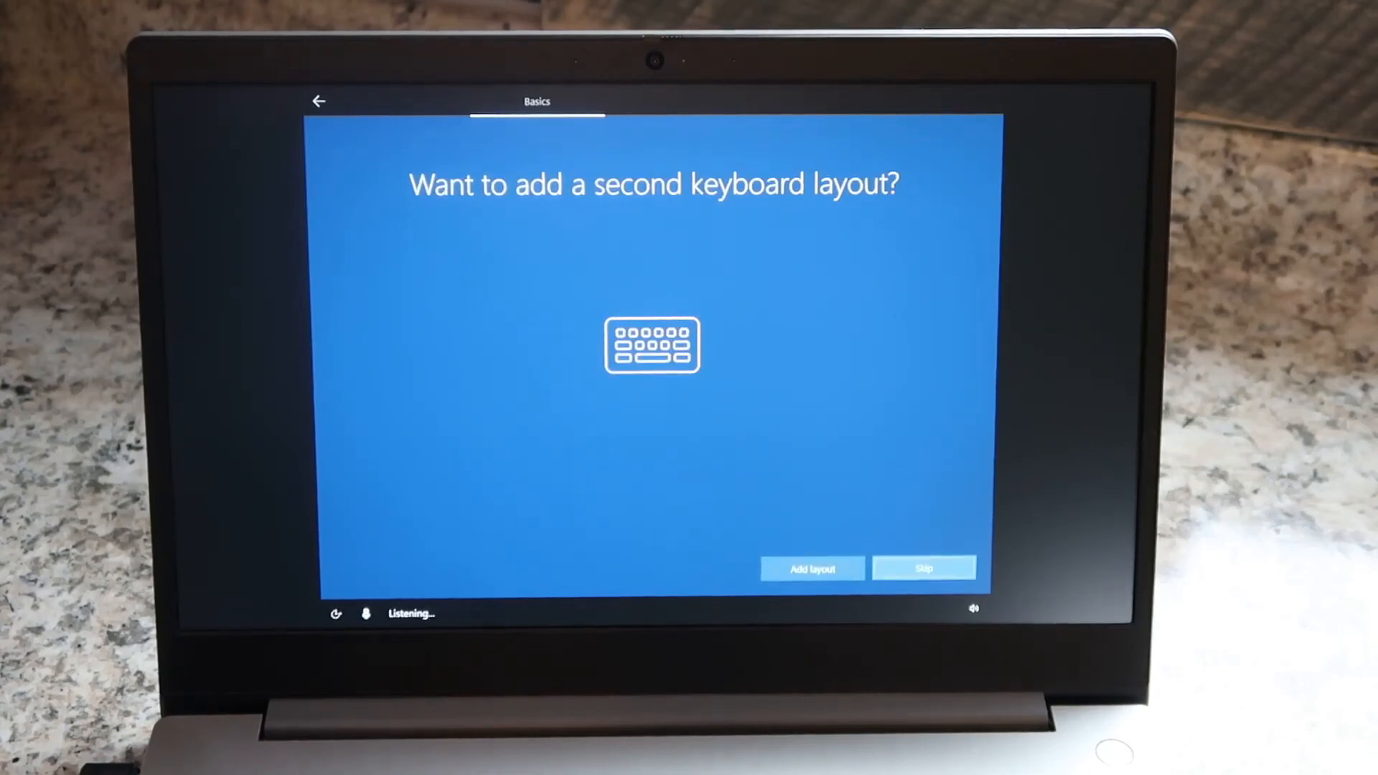
{"action": "left_click", "coordinate": [923, 567]}
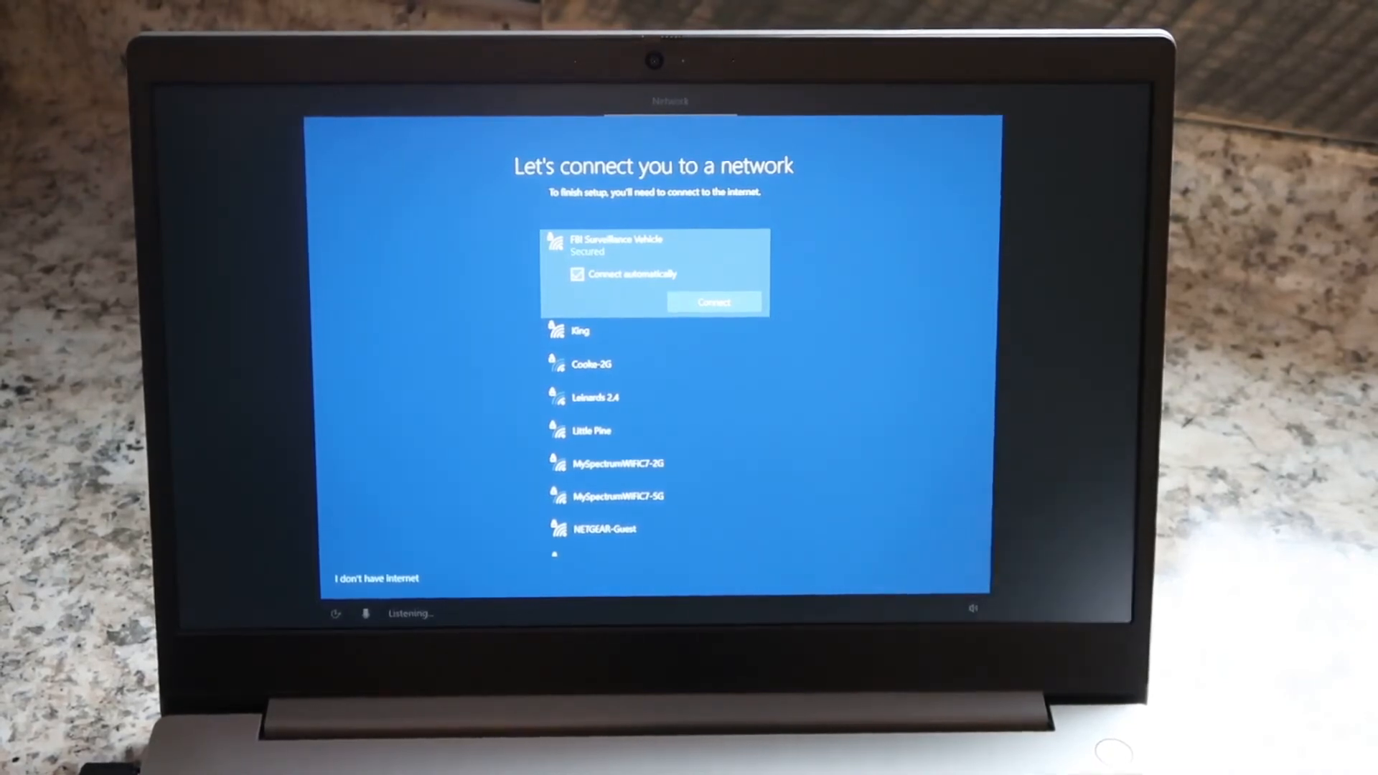
Connect to the secured Wi-Fi network automatically and proceed to the license agreement
{"action": "left_click", "coordinate": [713, 302]}
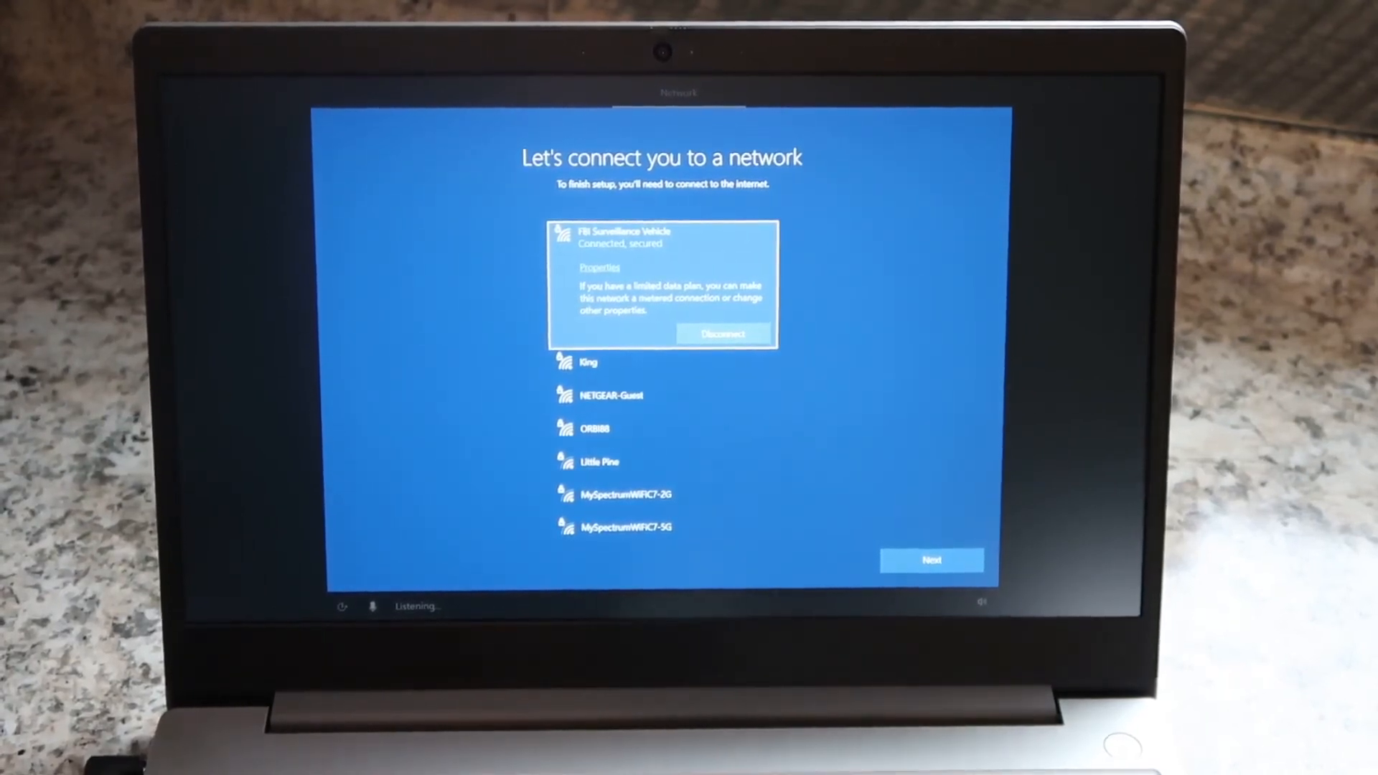
{"action": "left_click", "coordinate": [931, 560]}
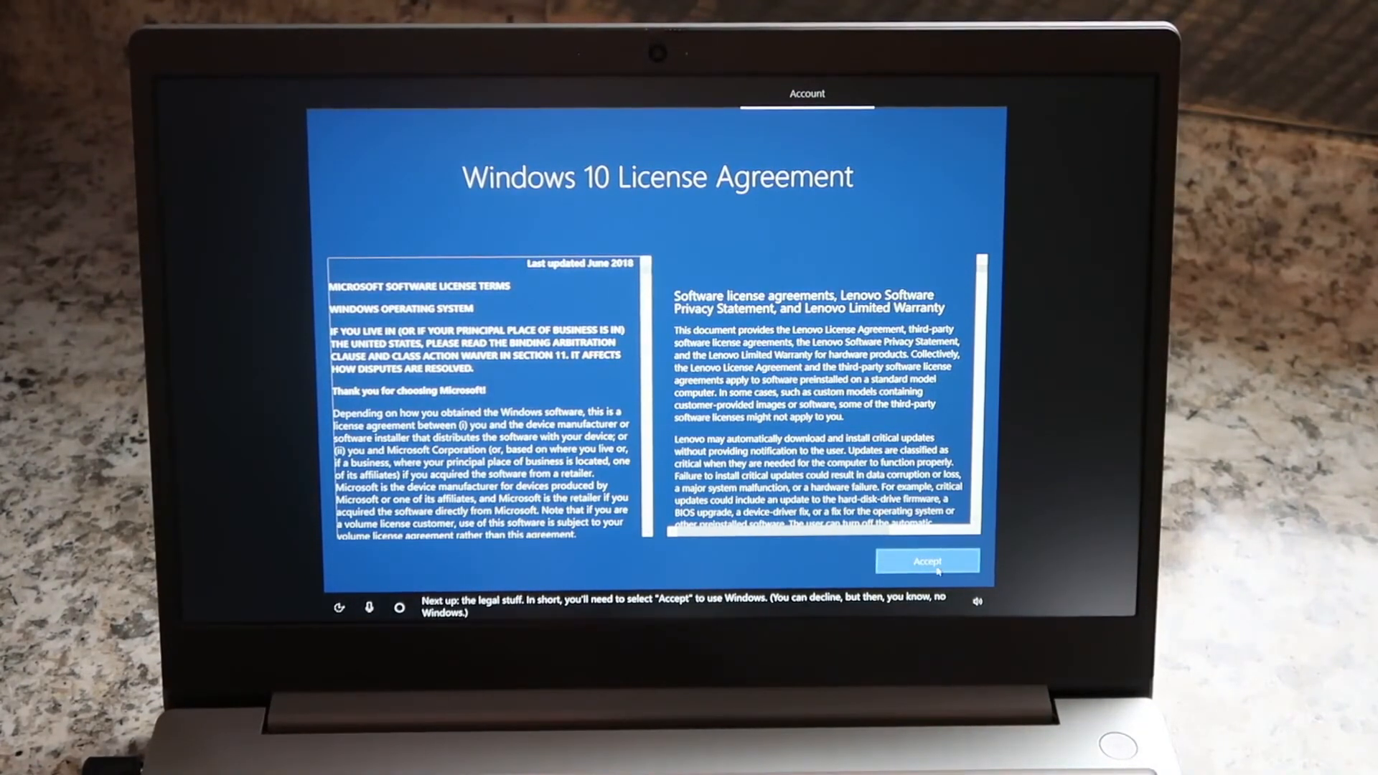
Accept the Windows 10 license and submit the Microsoft account sign-in
{"action": "left_click", "coordinate": [927, 561]}
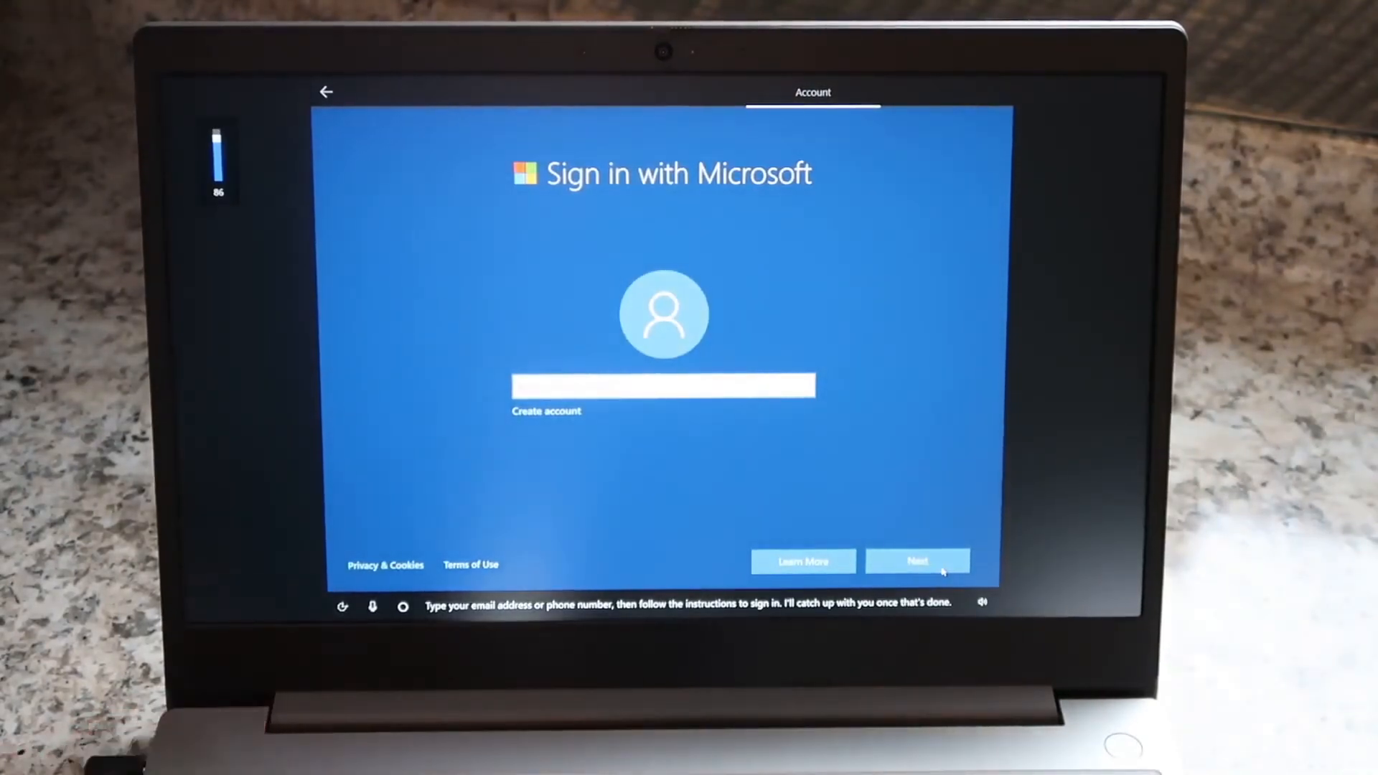
{"action": "left_click", "coordinate": [917, 561]}
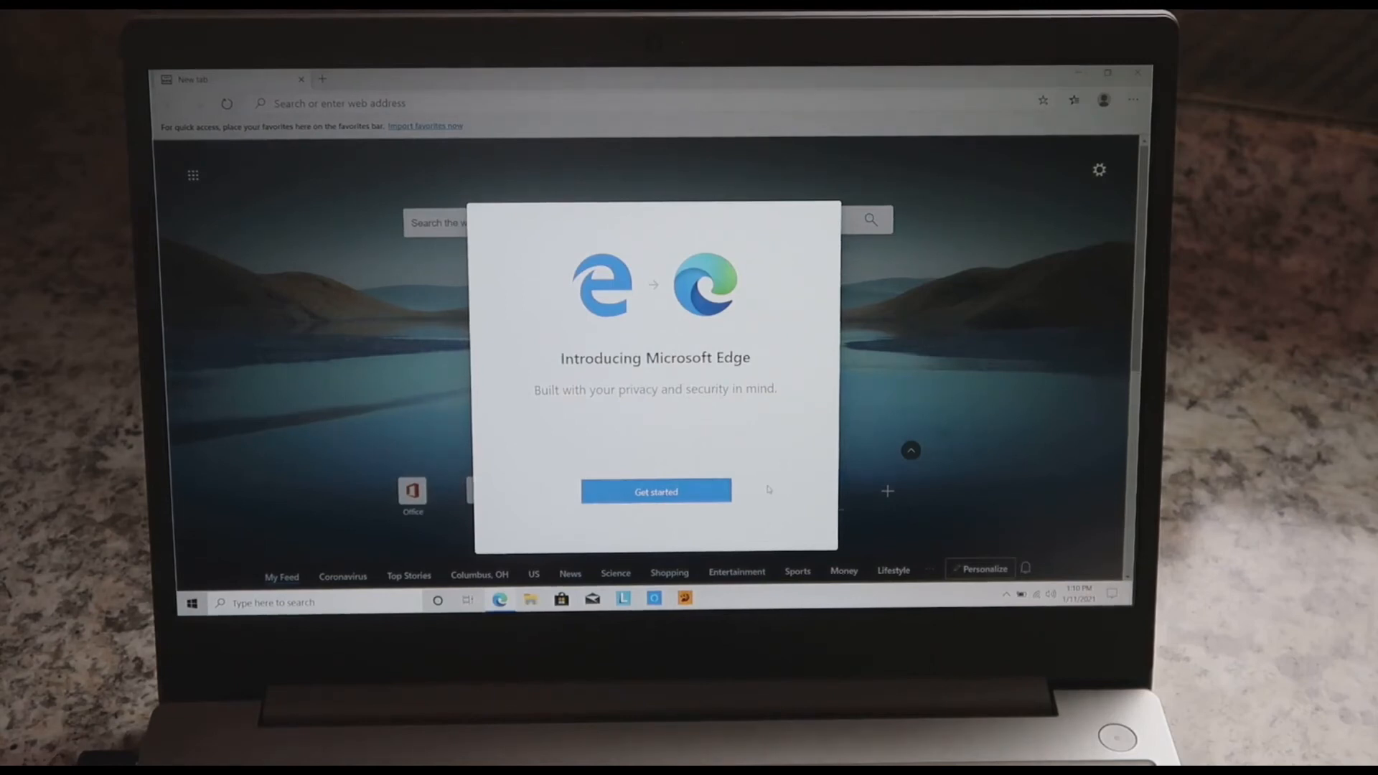
Complete Edge's welcome with a new tab layout, skipping sync sign-in
{"action": "left_click", "coordinate": [655, 491]}
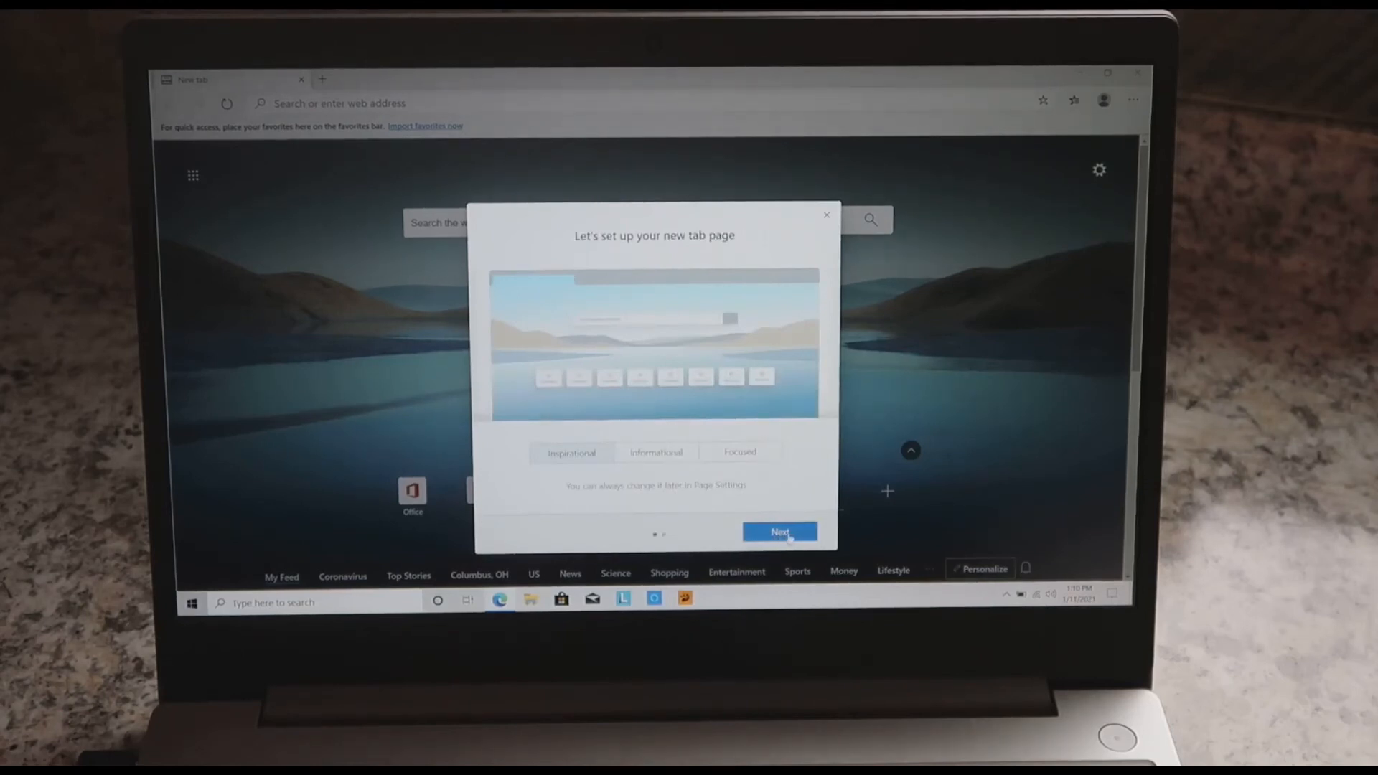
{"action": "left_click", "coordinate": [778, 532]}
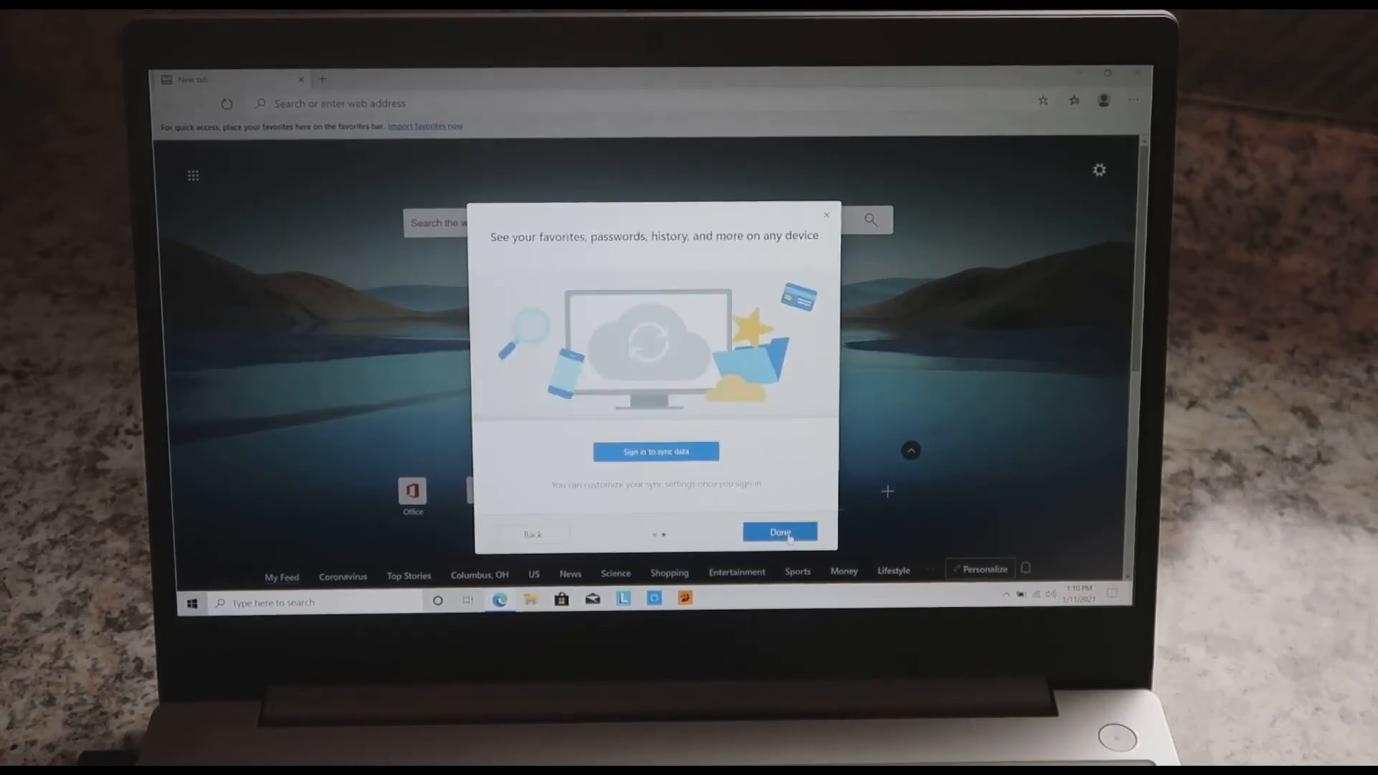
{"action": "left_click", "coordinate": [779, 532]}
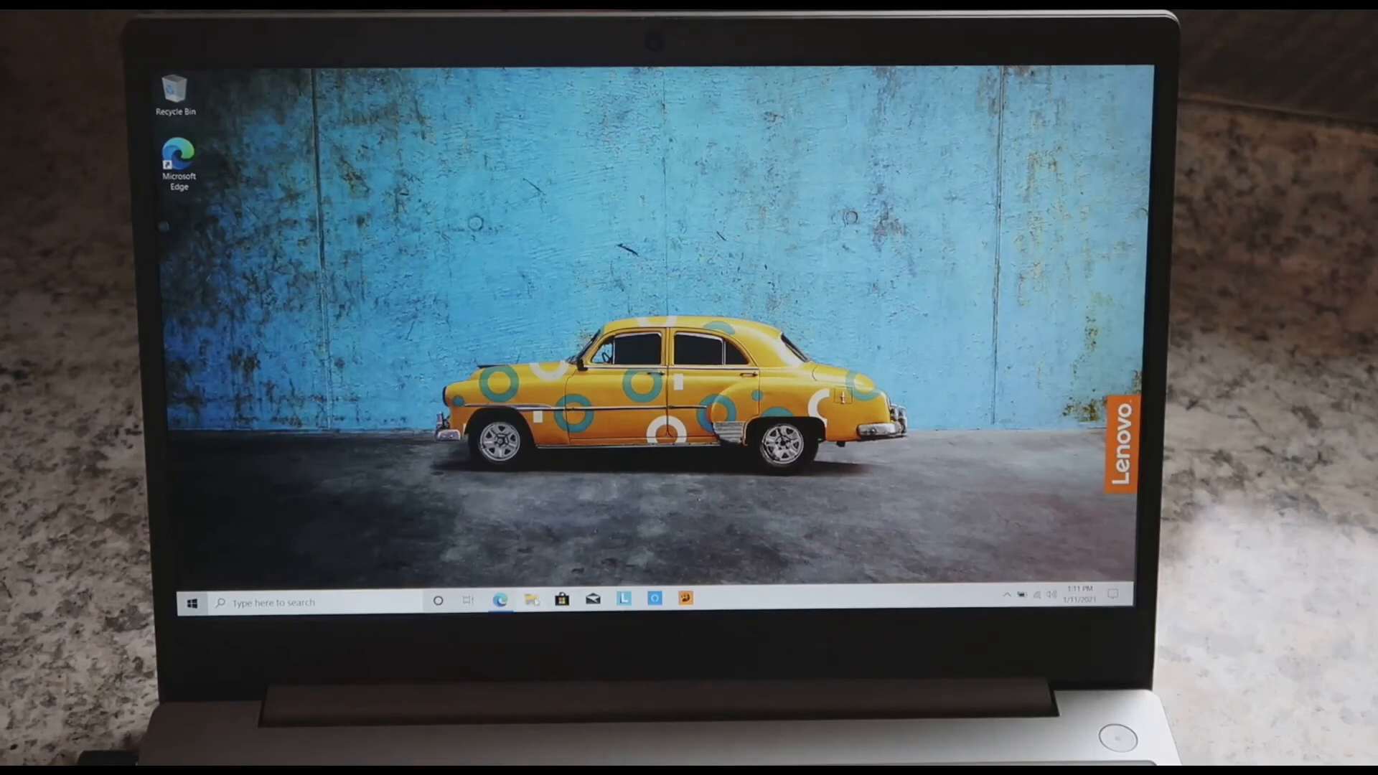
Launch File Explorer from the taskbar, opening on Quick access
{"action": "left_click", "coordinate": [531, 602]}
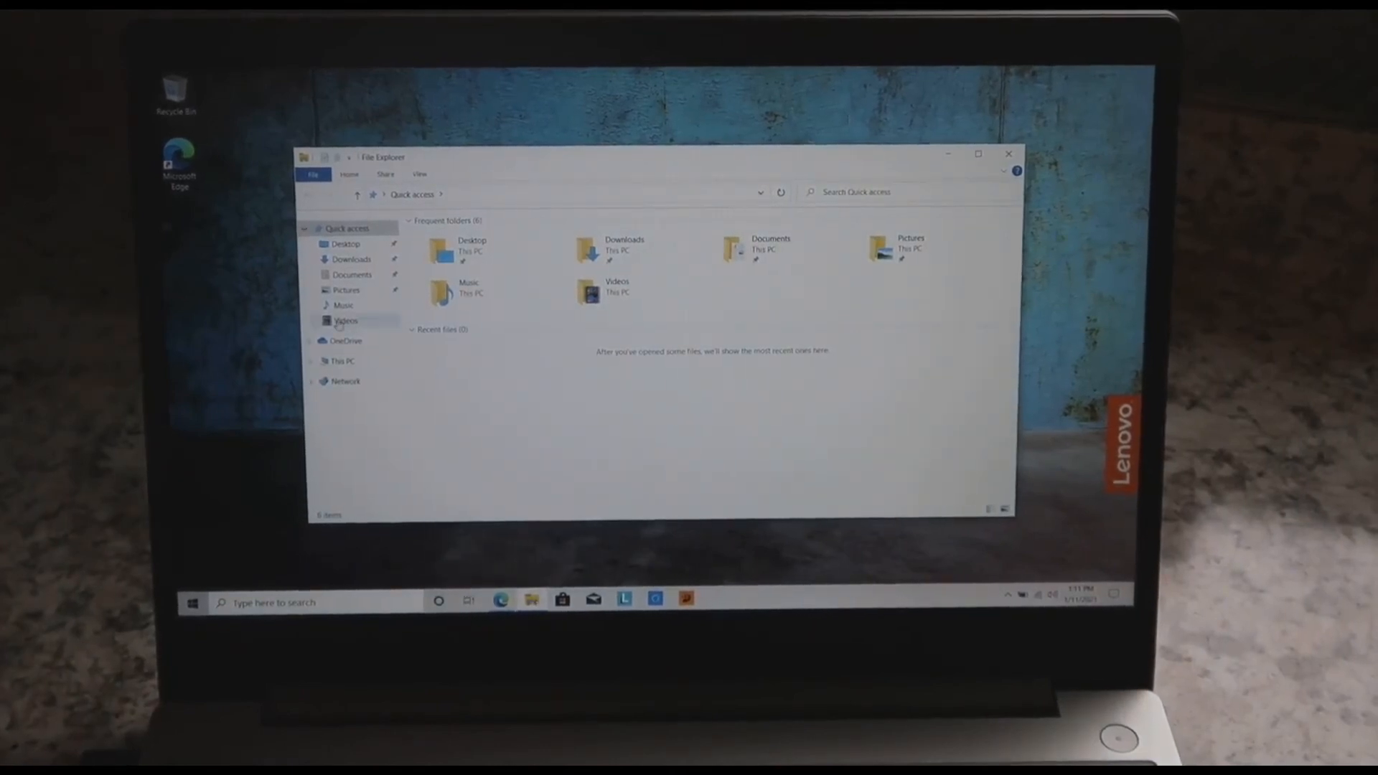
Browse Videos, Pictures, Desktop, Pictures and Music, ending in the empty Videos folder
{"action": "left_click", "coordinate": [345, 320]}
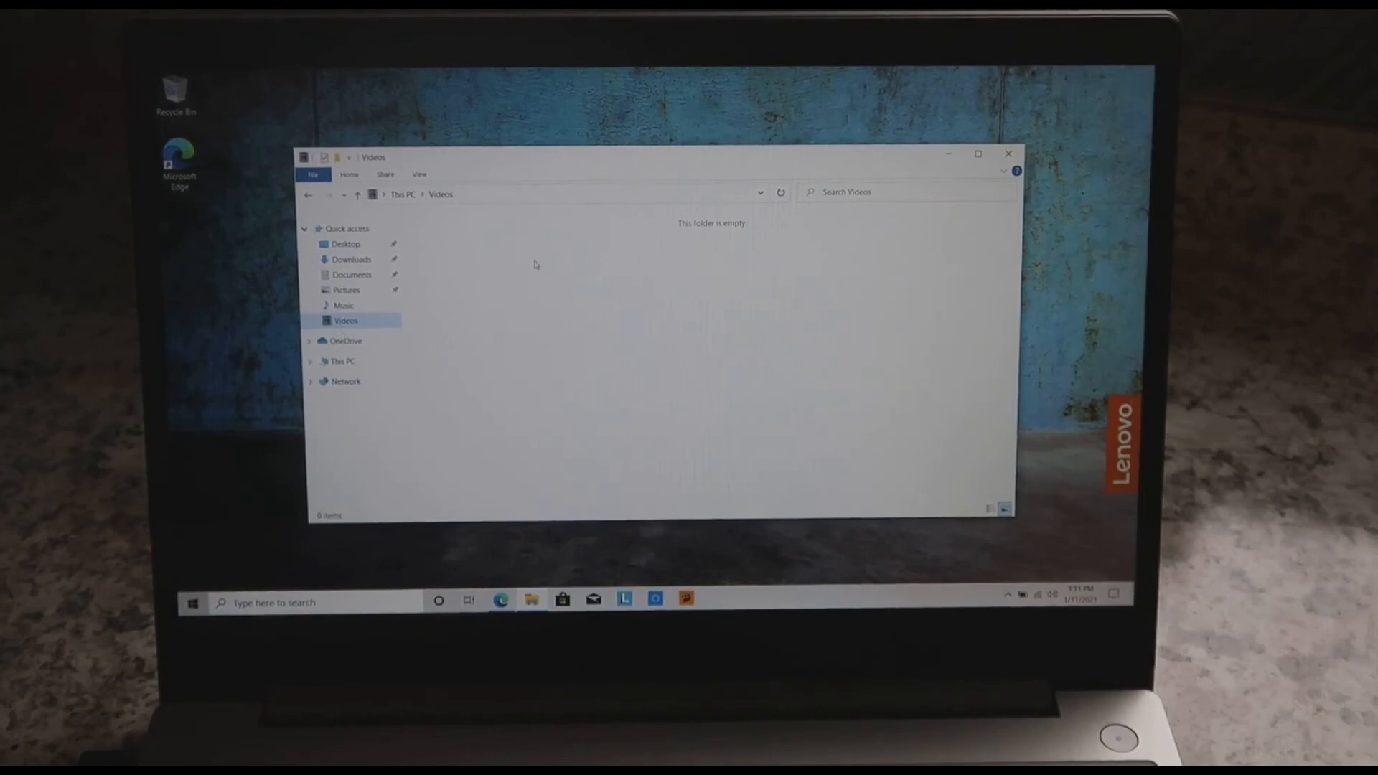
{"action": "left_click", "coordinate": [348, 290]}
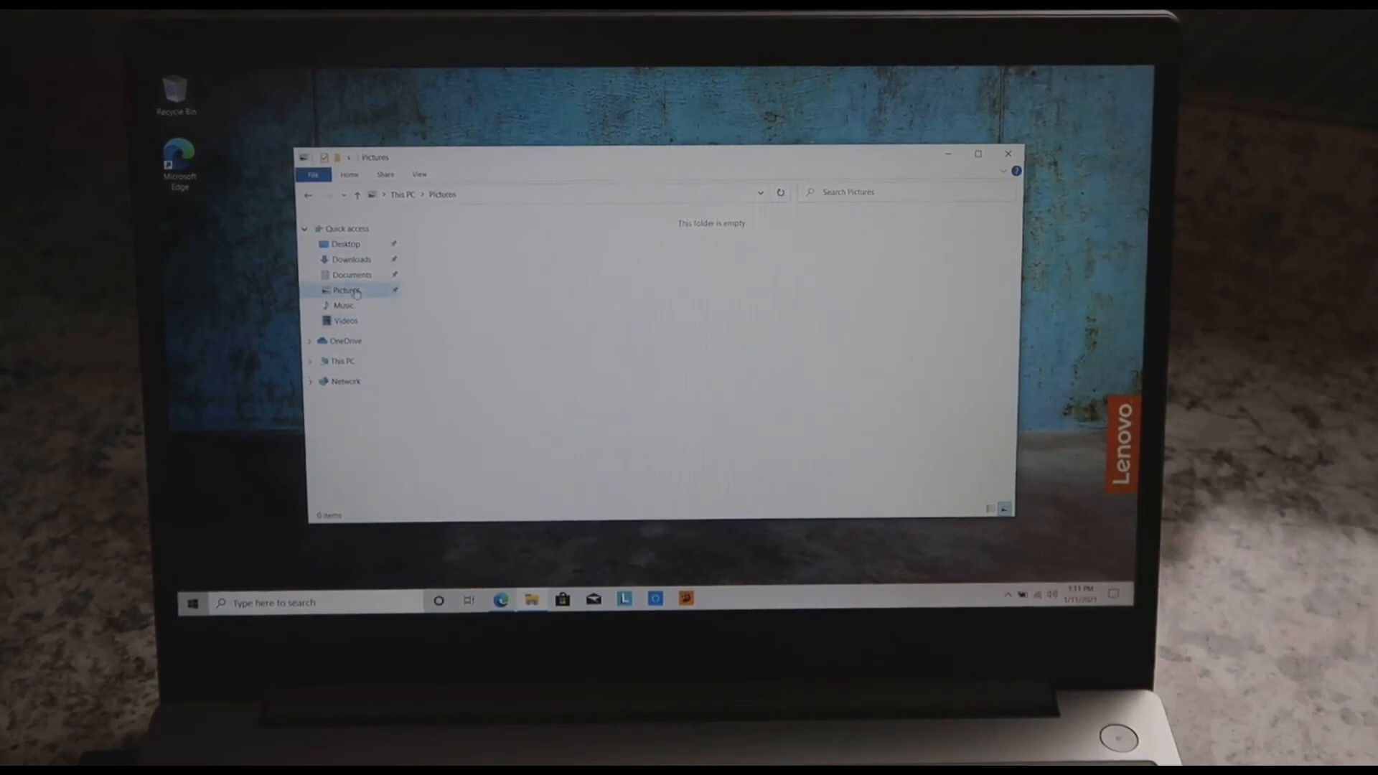
{"action": "left_click", "coordinate": [346, 243]}
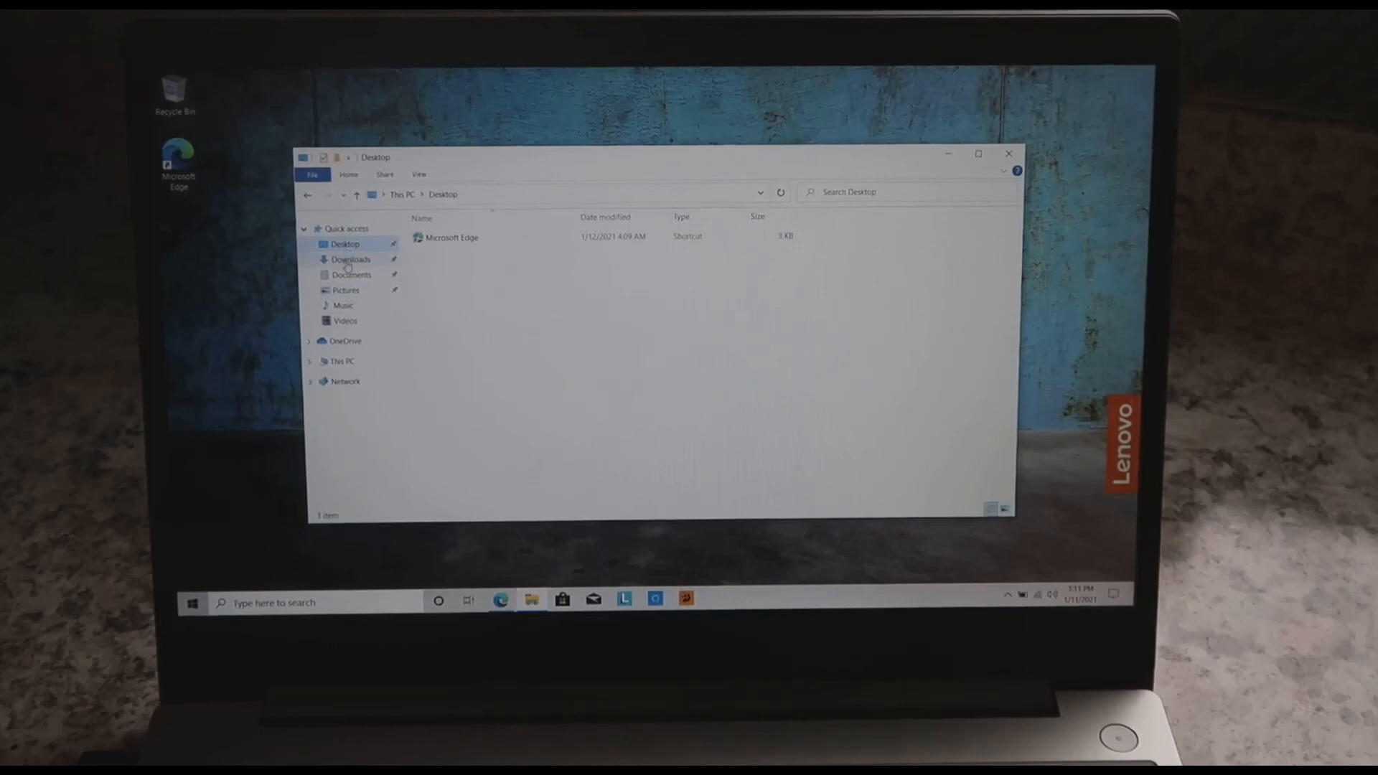
{"action": "left_click", "coordinate": [346, 290]}
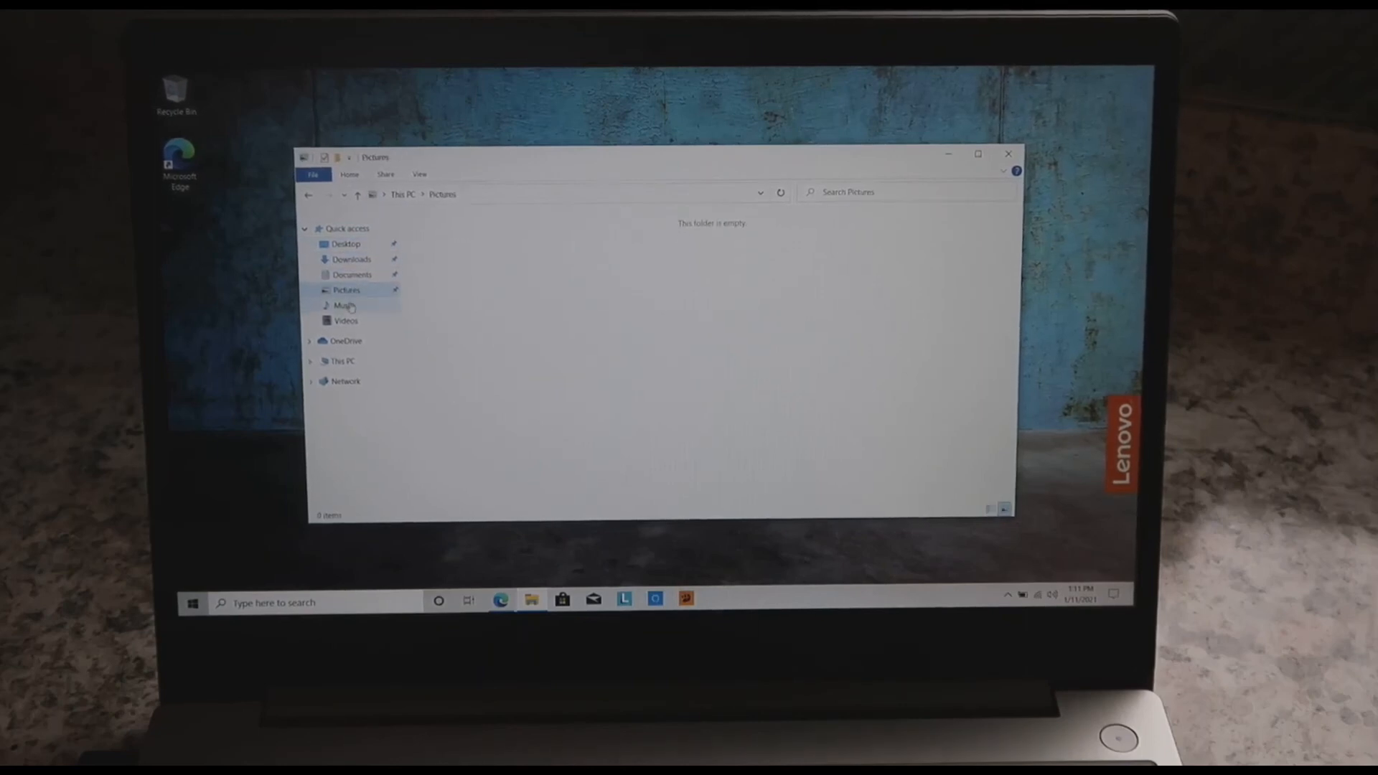
{"action": "left_click", "coordinate": [344, 305]}
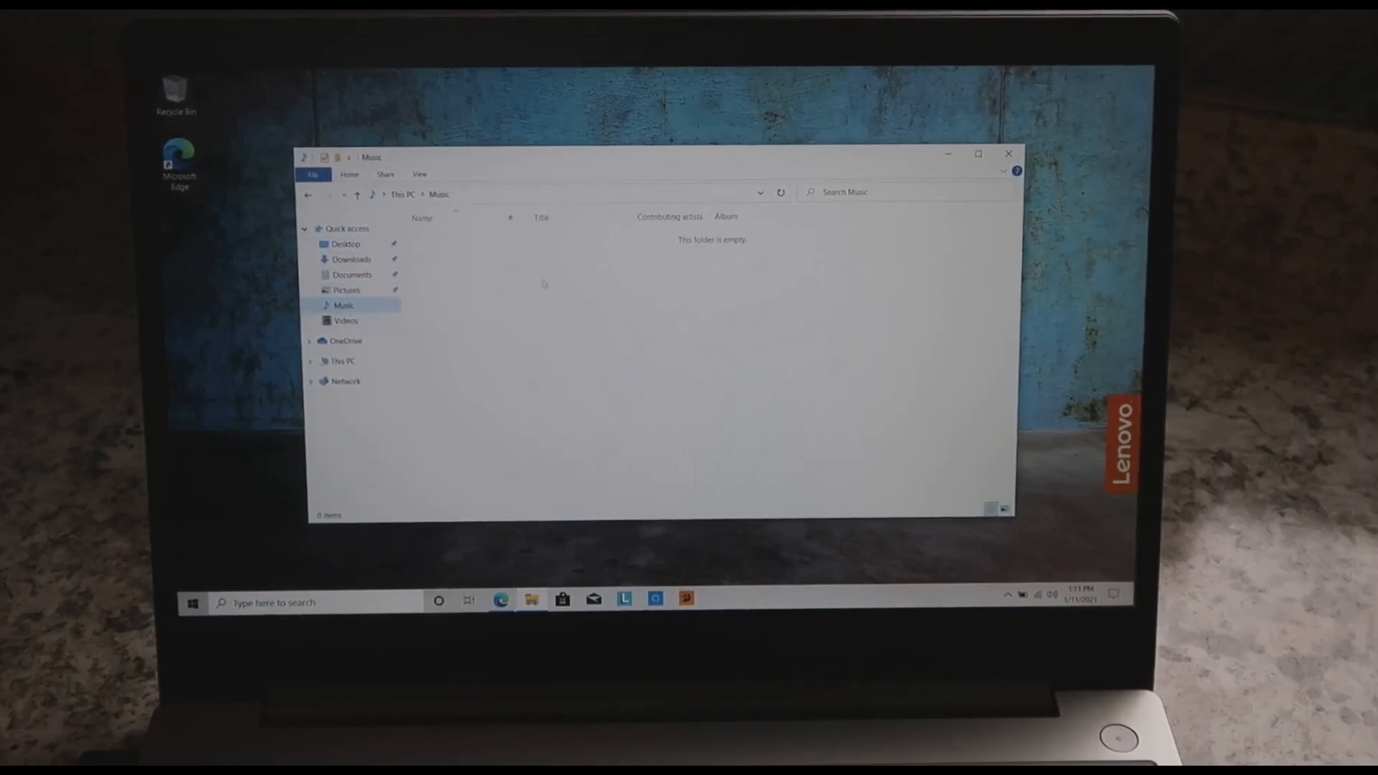
{"action": "mouse_move", "coordinate": [557, 331]}
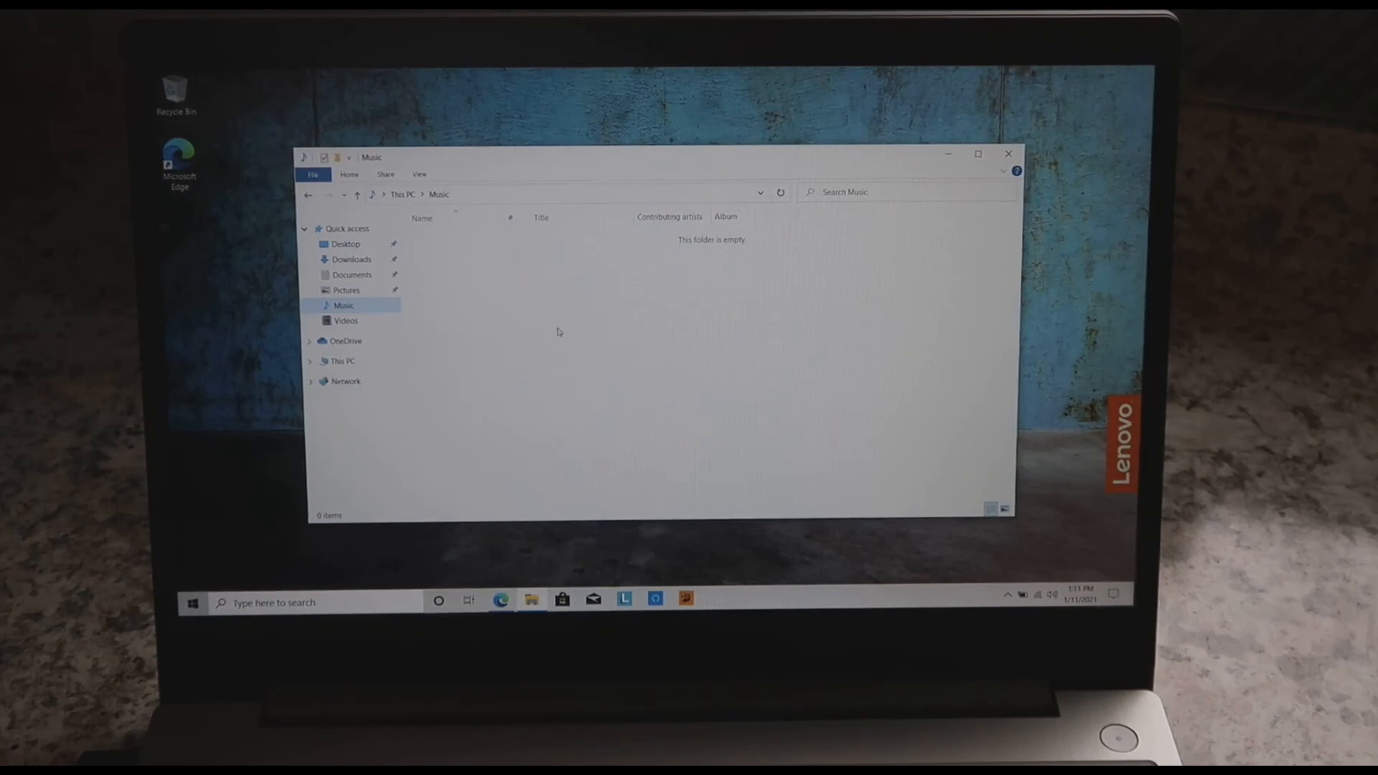
{"action": "left_click", "coordinate": [345, 320]}
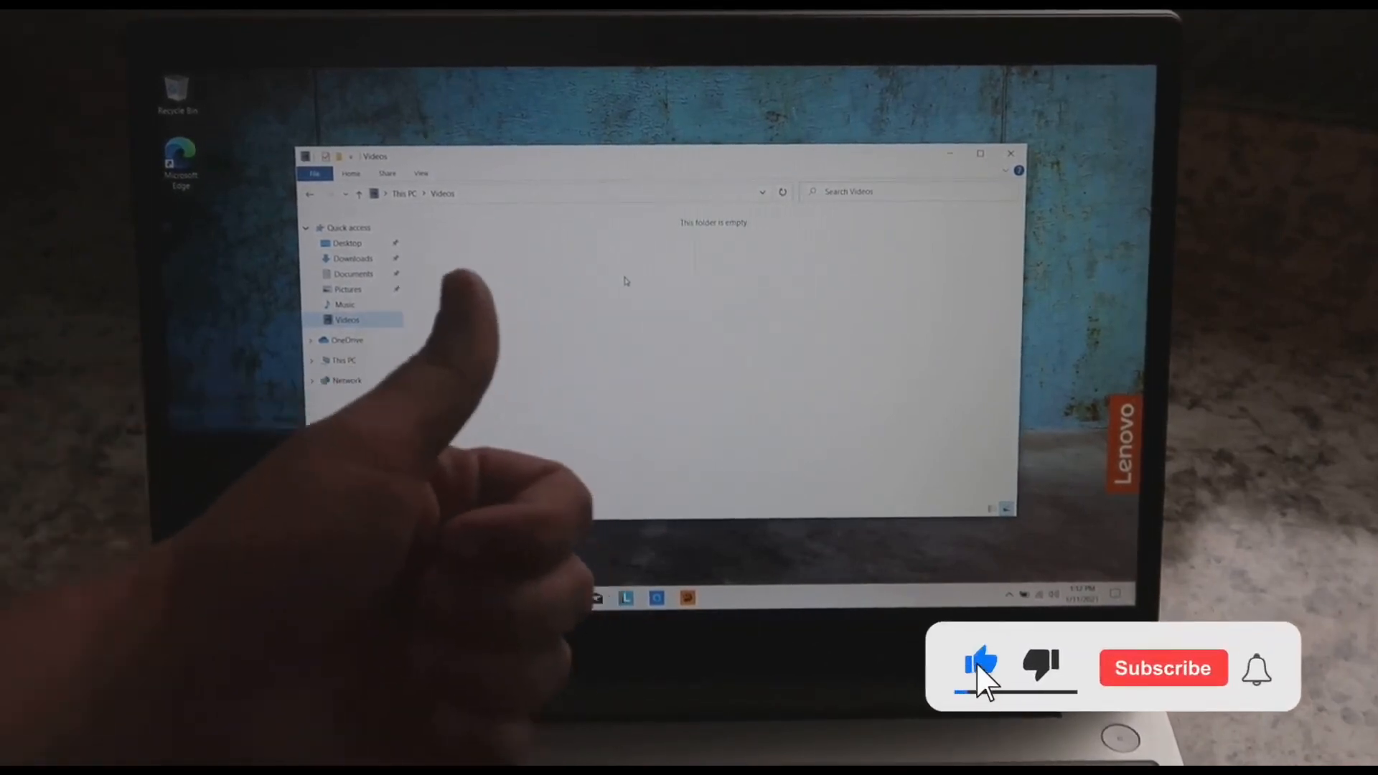
{"action": "left_click", "coordinate": [1162, 669]}
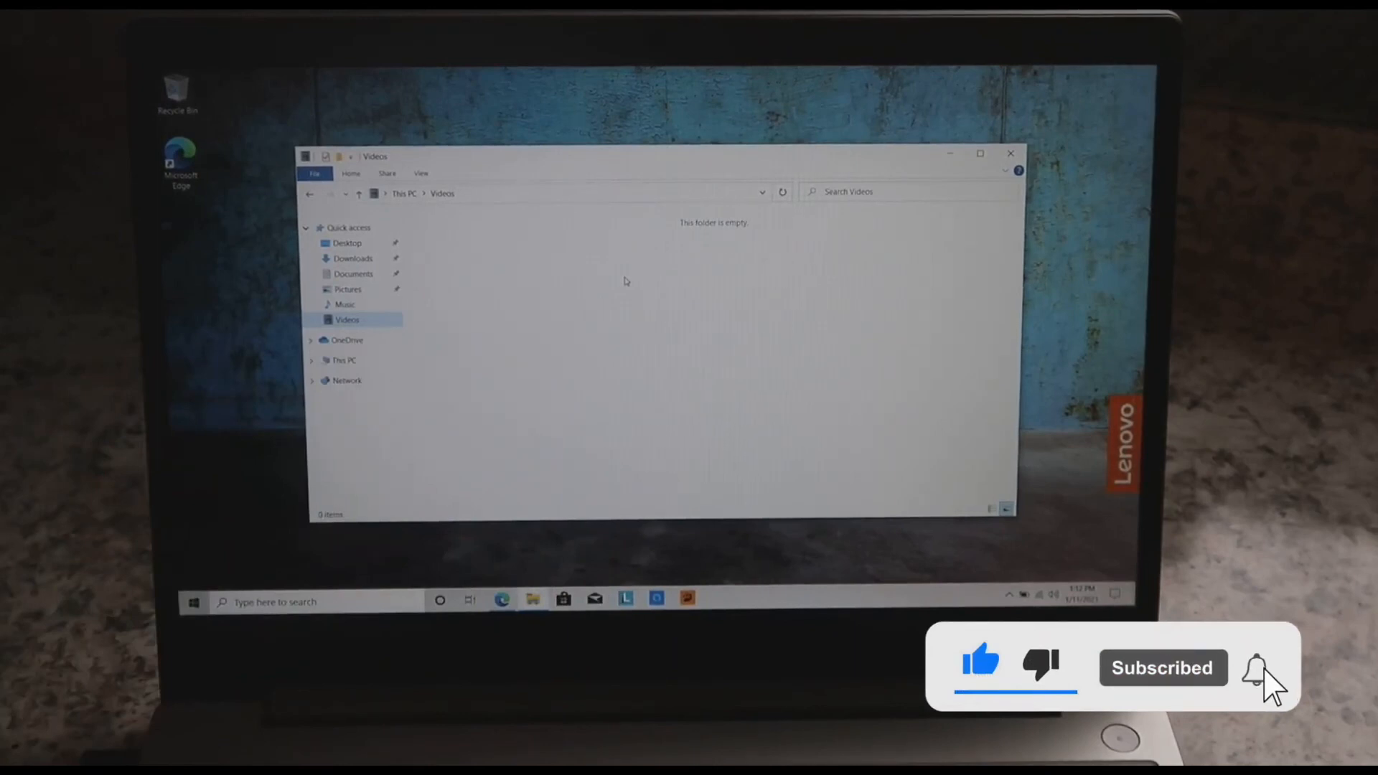